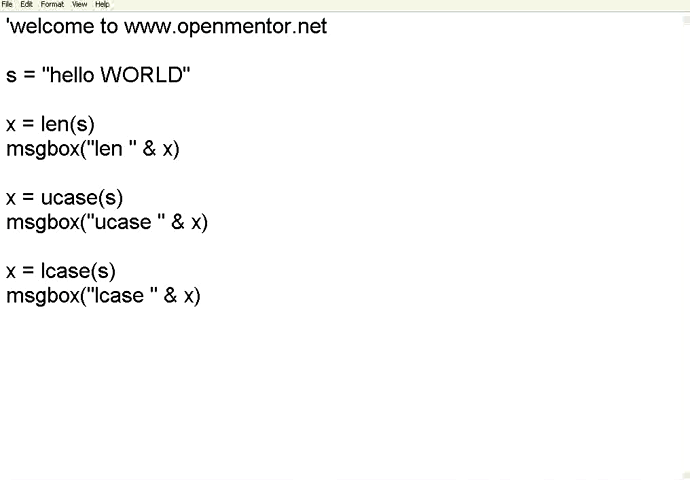
pyautogui.moveTo(372, 380)
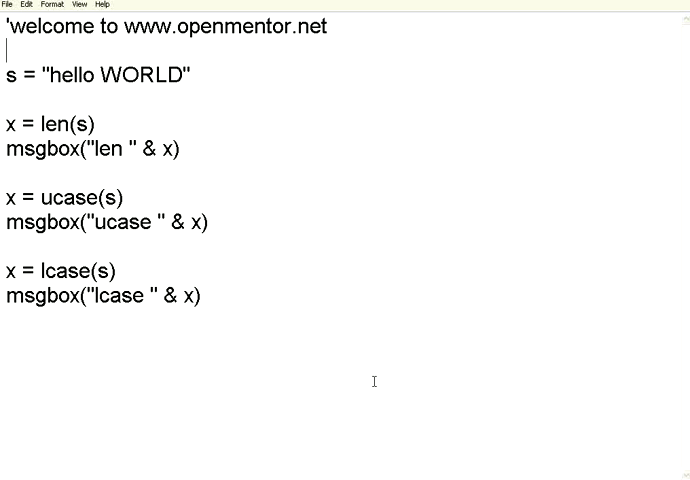
pyautogui.moveTo(356, 372)
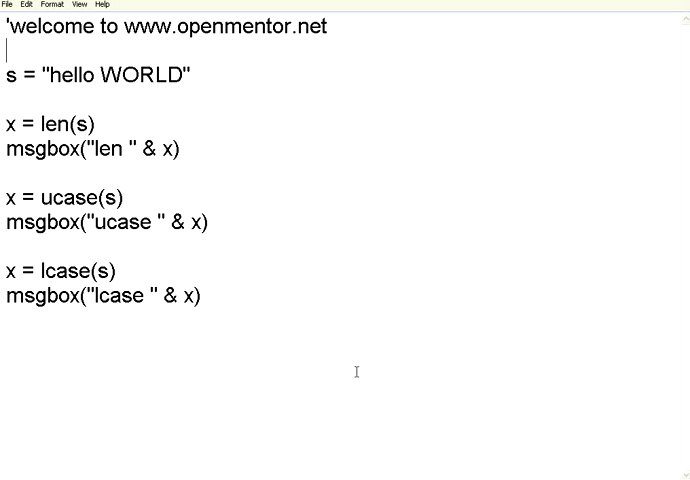
# Step: Point out the hello WORLD string and the len, ucase and lcase calls in the script
pyautogui.click(8, 74)
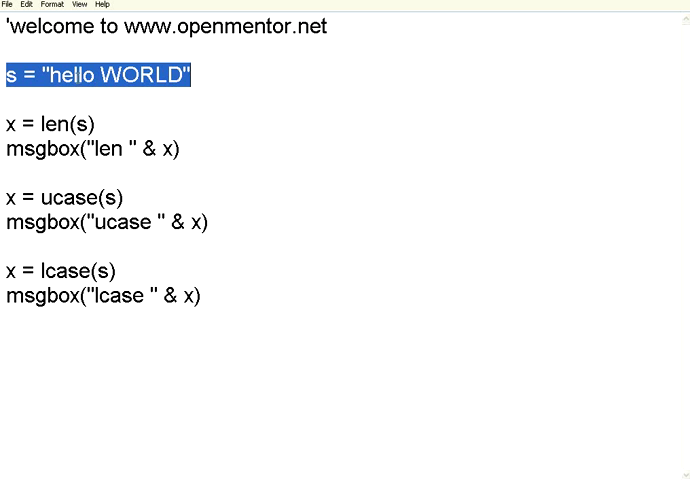
pyautogui.click(132, 76)
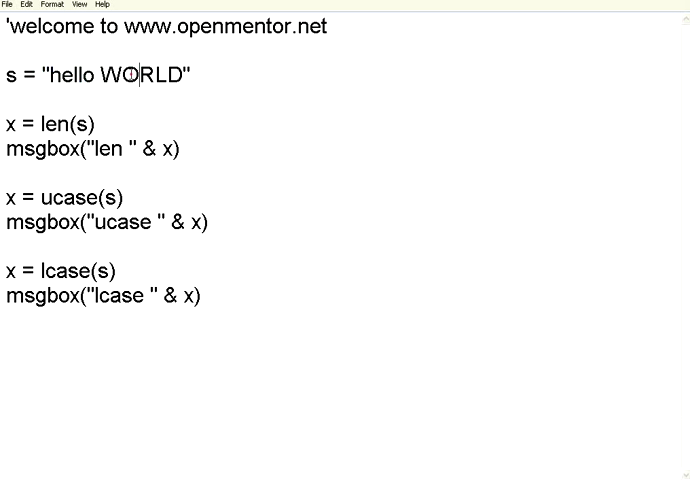
pyautogui.doubleClick(148, 76)
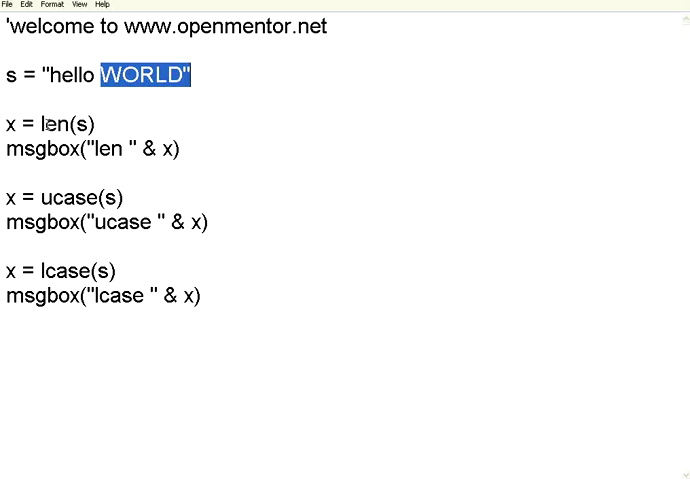
pyautogui.doubleClick(68, 124)
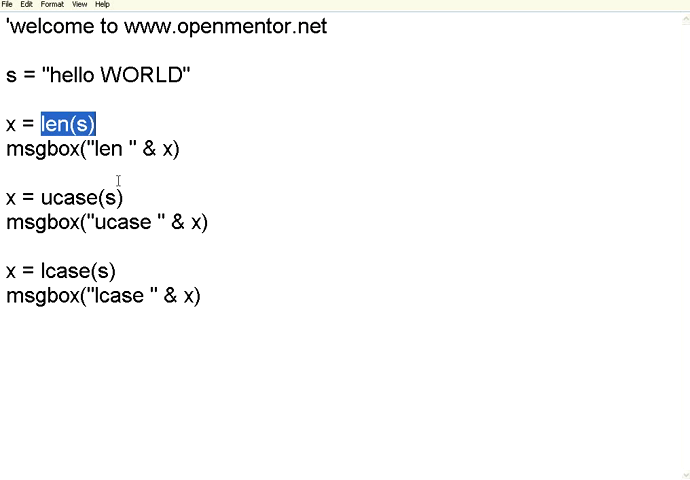
pyautogui.doubleClick(88, 196)
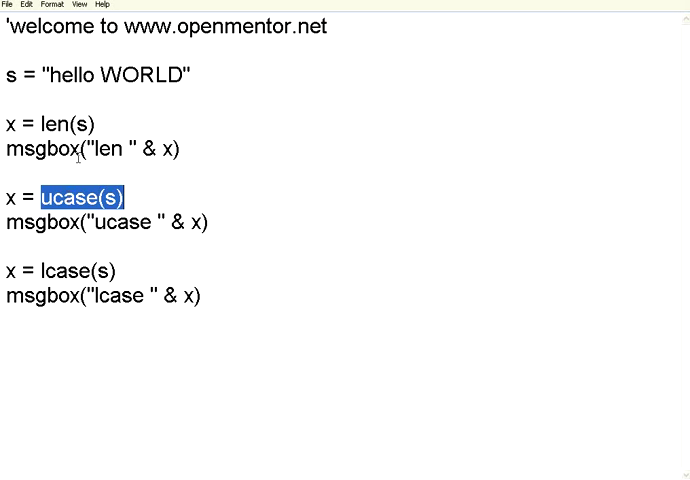
pyautogui.doubleClick(120, 76)
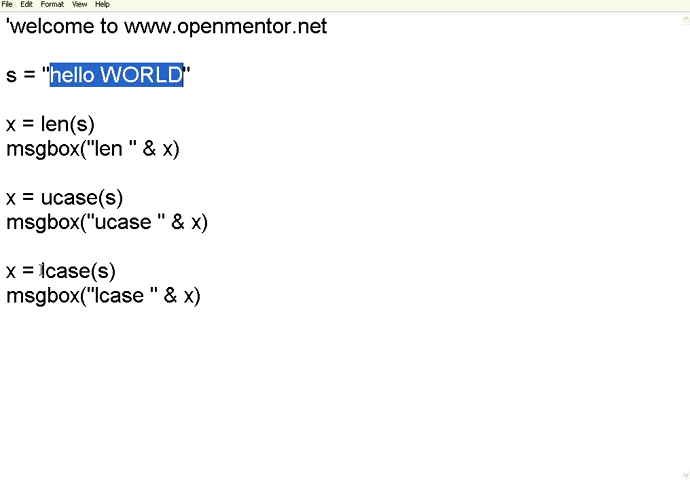
pyautogui.doubleClick(68, 270)
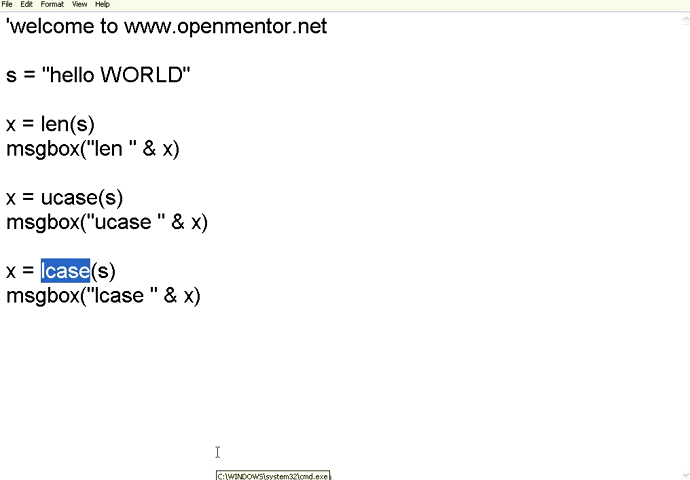
# Step: Run vbs3 from the D:\> prompt and dismiss the HELLO WORLD and hello world messages
pyautogui.doubleClick(120, 76)
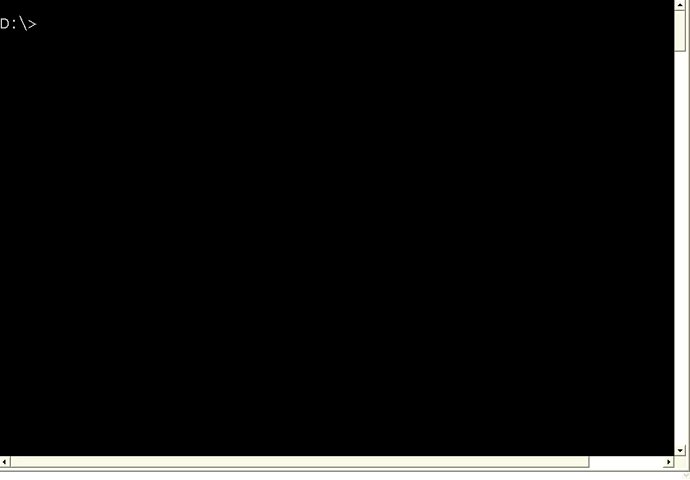
pyautogui.write('vbs3')
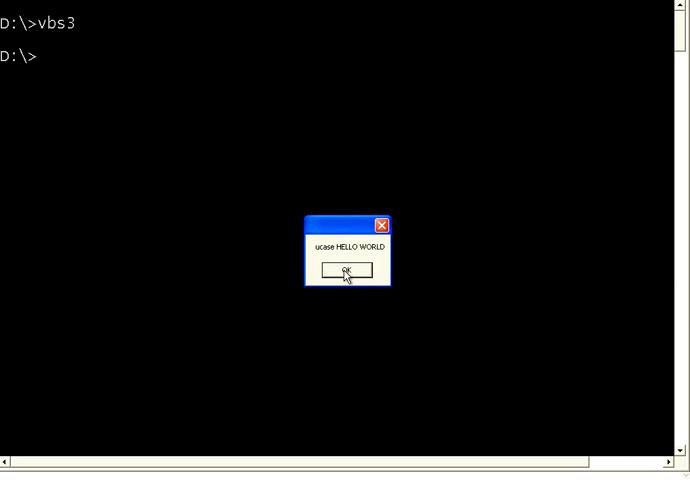
pyautogui.moveTo(344, 268)
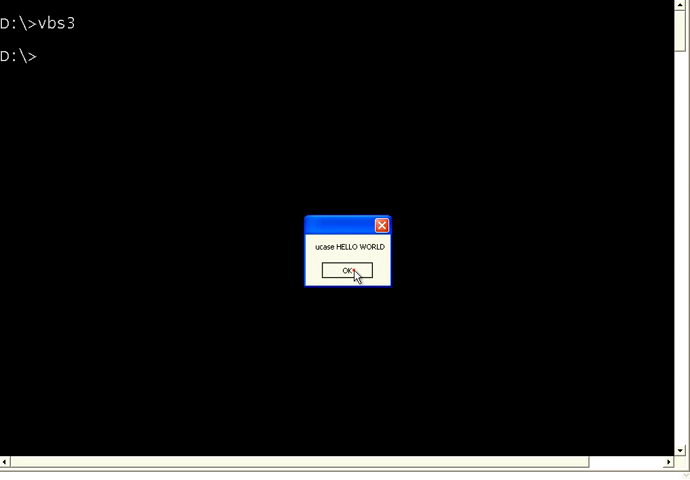
pyautogui.click(346, 272)
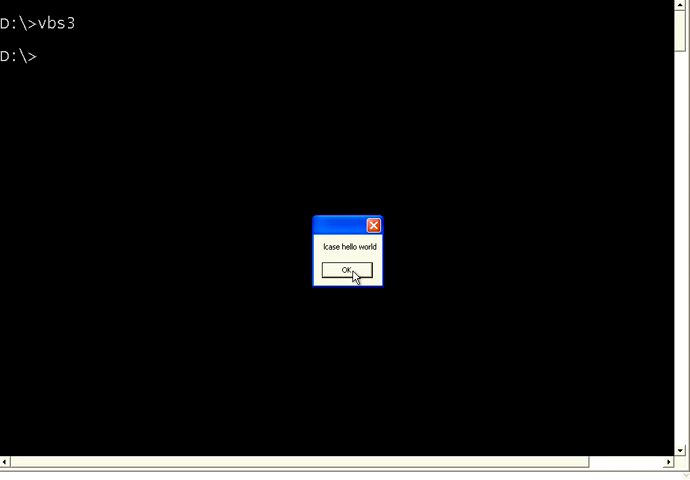
pyautogui.click(348, 274)
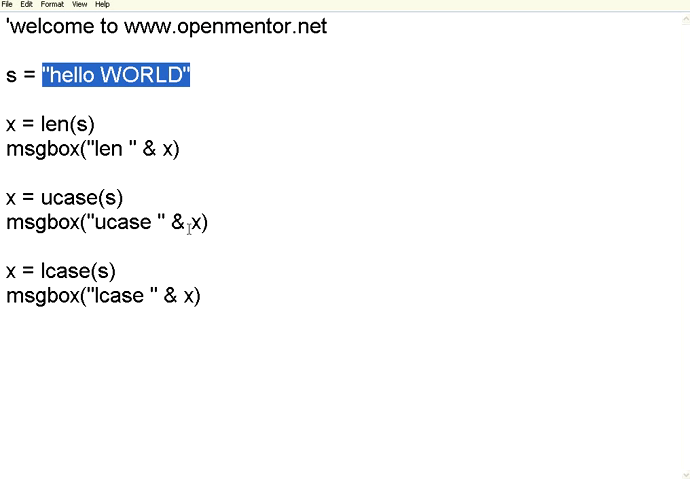
pyautogui.moveTo(520, 466)
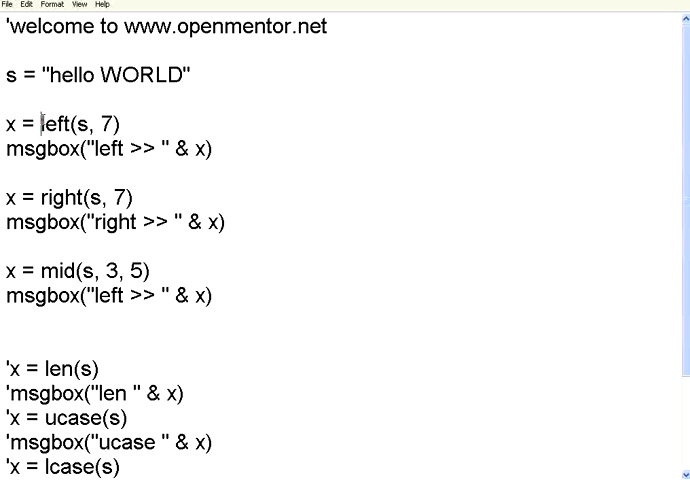
# Step: Add left(s, 7), right(s, 7) and mid(s, 3, 5) msgbox lines, commenting out the len/ucase/lcase lines
pyautogui.doubleClick(64, 128)
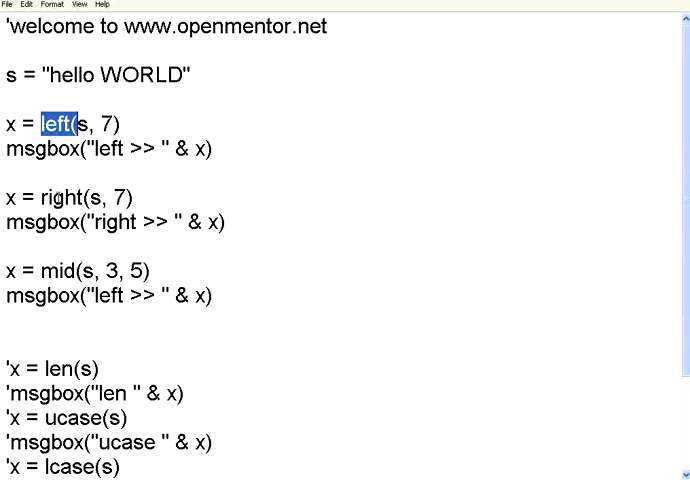
pyautogui.doubleClick(70, 270)
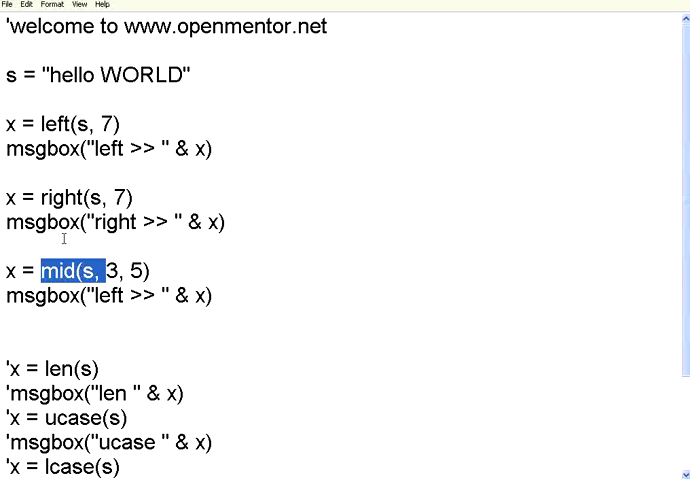
pyautogui.click(90, 130)
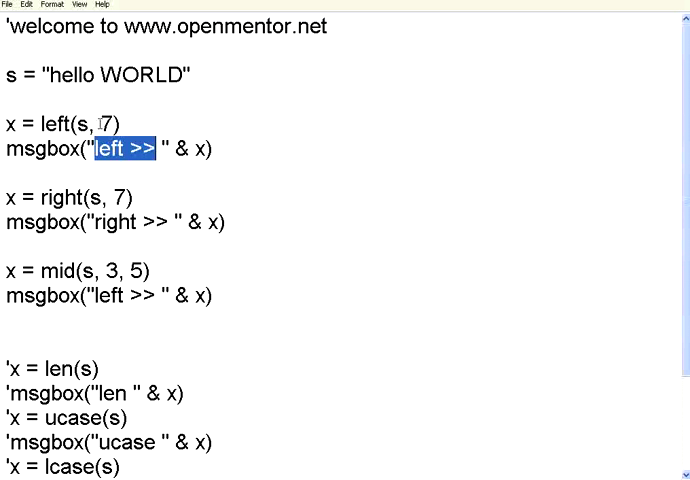
pyautogui.click(162, 148)
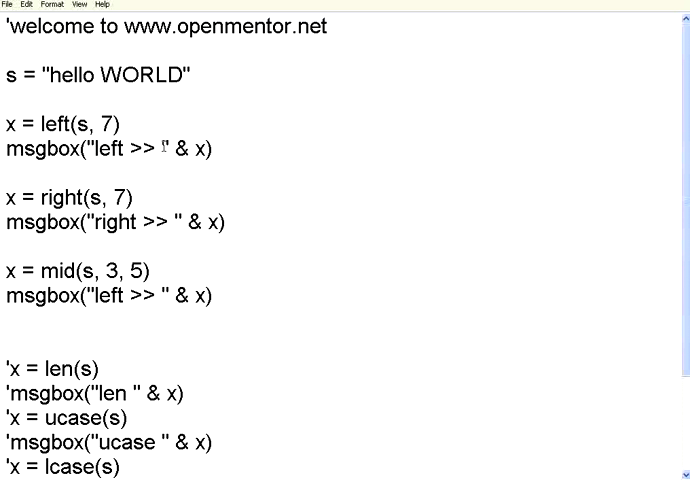
pyautogui.doubleClick(194, 150)
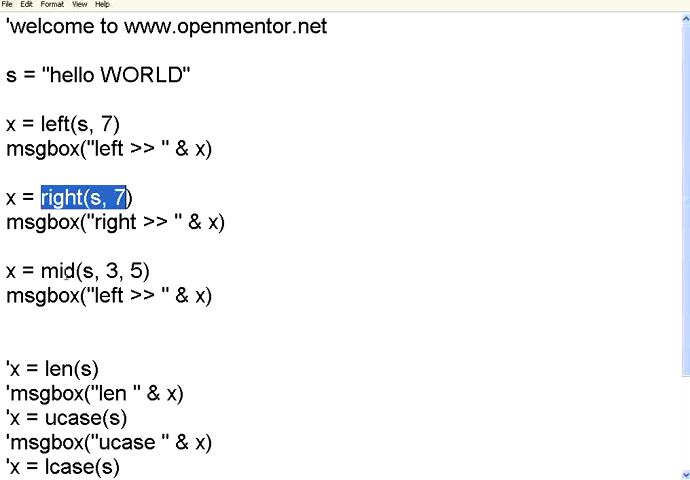
pyautogui.doubleClick(88, 272)
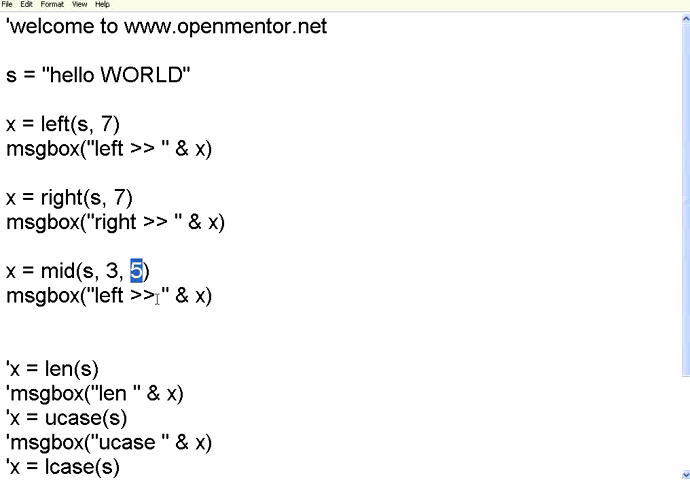
pyautogui.moveTo(150, 190)
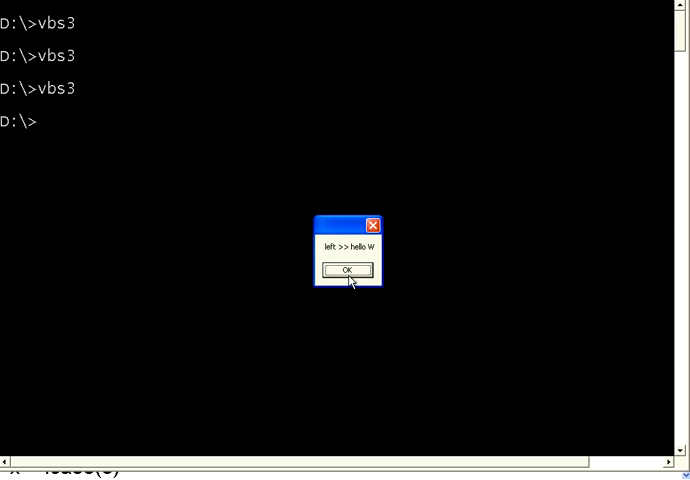
pyautogui.moveTo(368, 256)
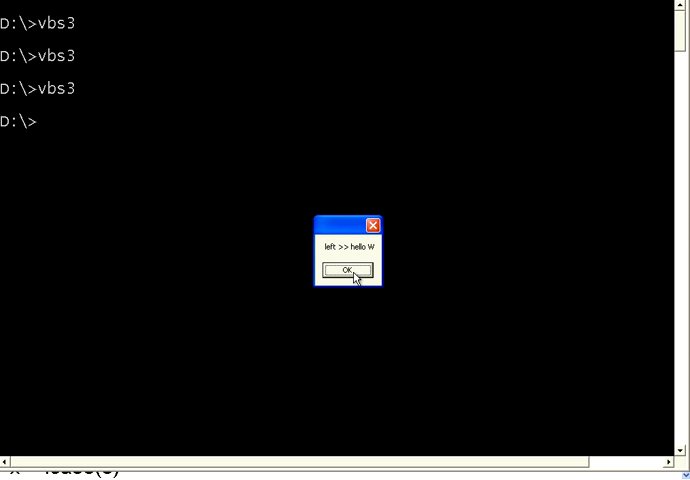
# Step: Dismiss the left result "hello W" and right result "o WORLD" messages
pyautogui.click(346, 270)
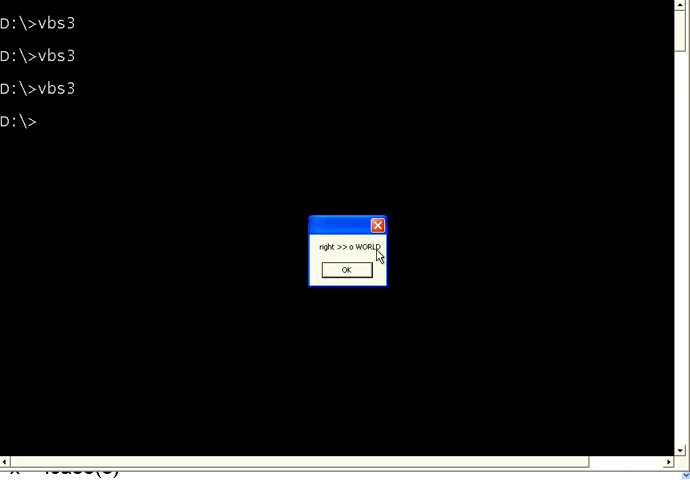
pyautogui.moveTo(358, 258)
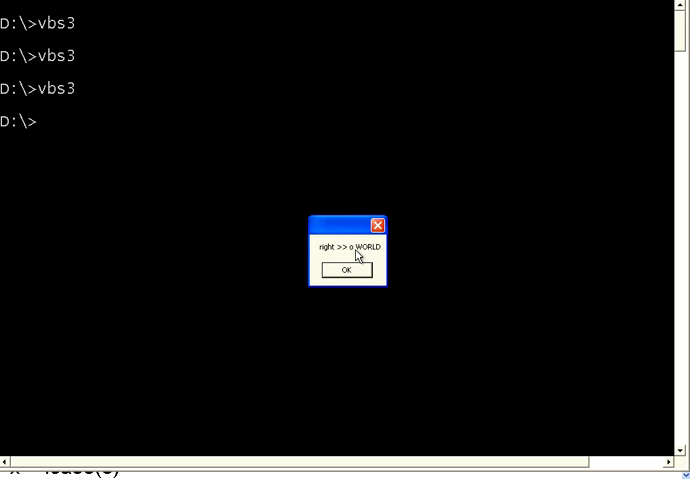
pyautogui.click(346, 270)
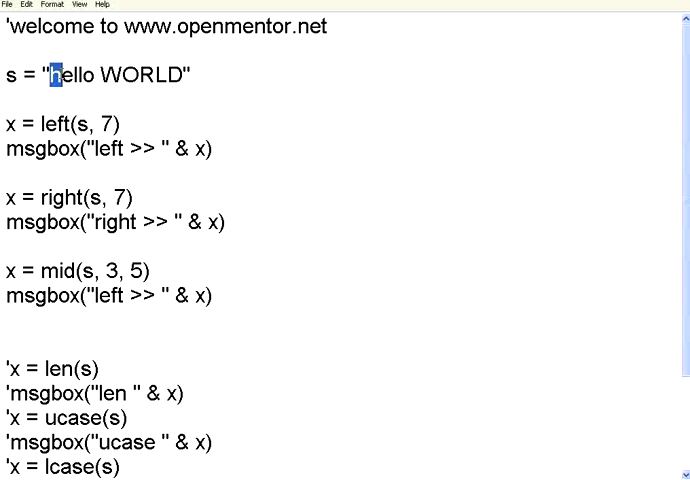
pyautogui.moveTo(60, 74); pyautogui.dragTo(90, 74)
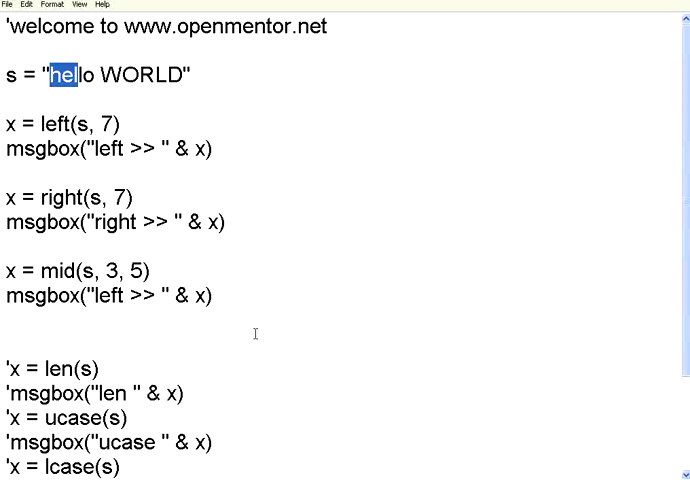
pyautogui.moveTo(276, 350)
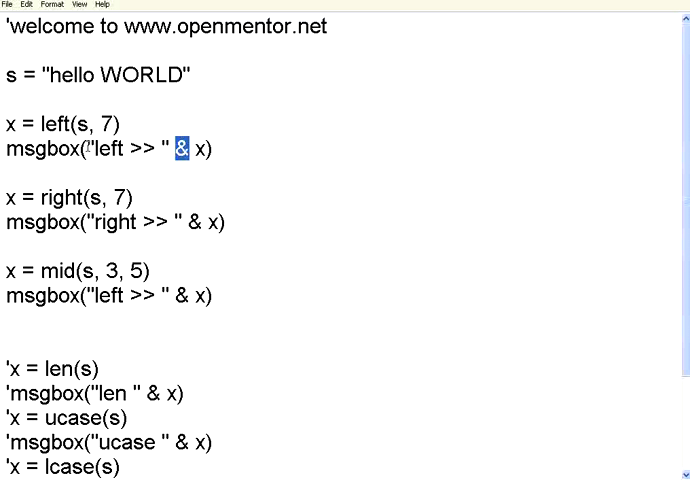
pyautogui.moveTo(172, 148); pyautogui.dragTo(92, 148)
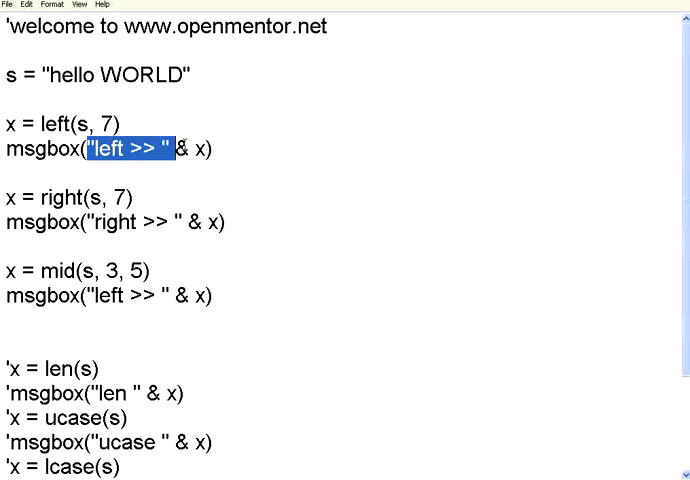
pyautogui.doubleClick(200, 148)
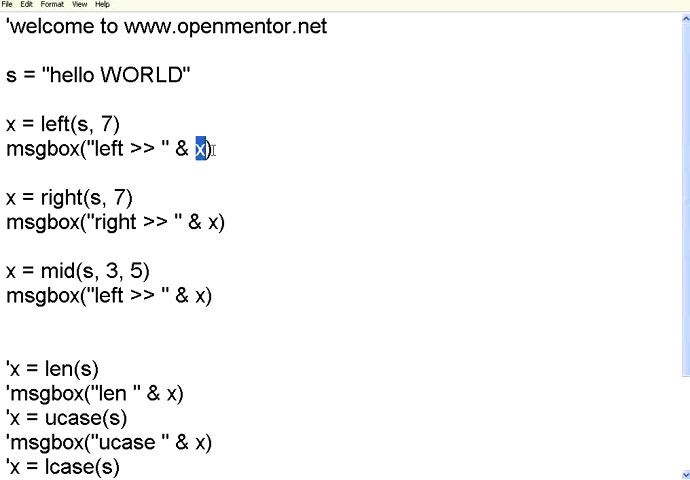
pyautogui.moveTo(178, 208)
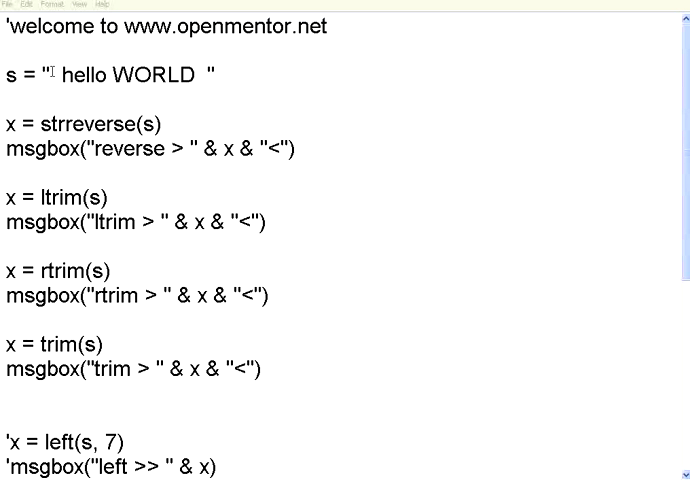
# Step: Pad "hello WORLD" with spaces and show strreverse, ltrim, rtrim and trim results between > and < markers
pyautogui.doubleClick(130, 76)
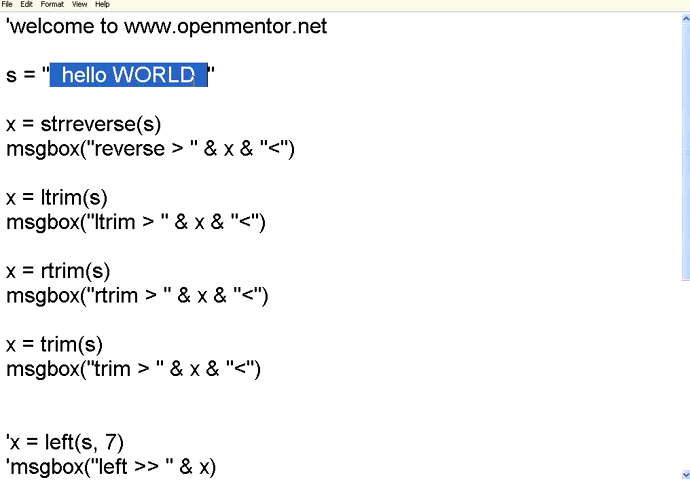
pyautogui.click(64, 76)
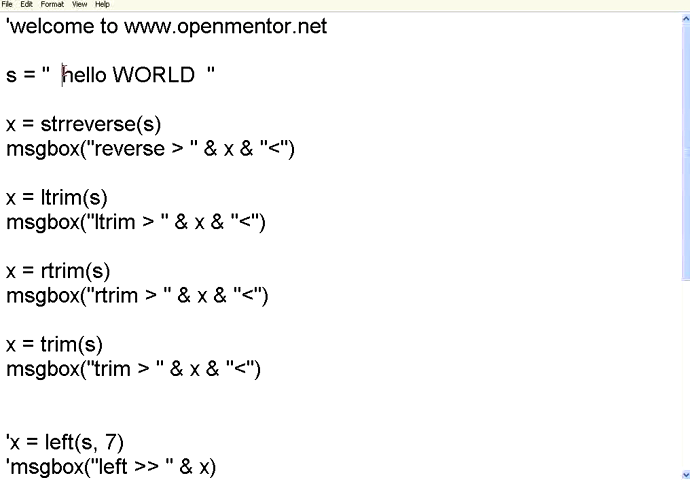
pyautogui.doubleClick(64, 76)
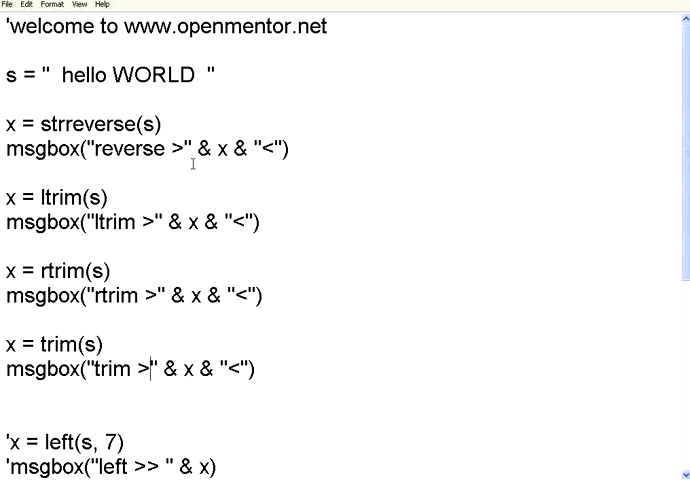
pyautogui.doubleClick(268, 148)
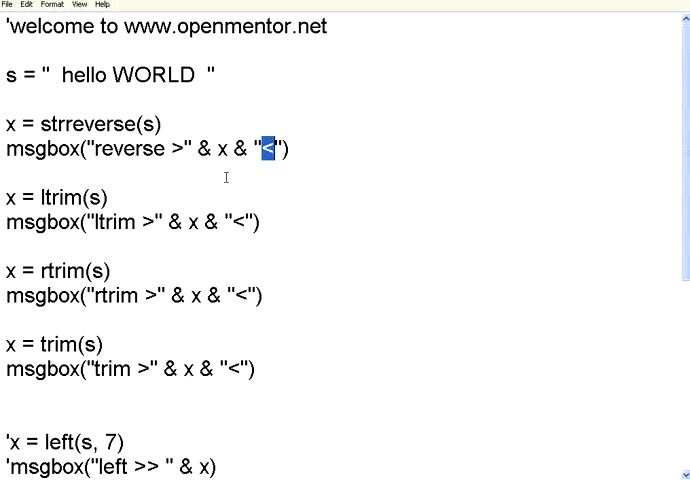
pyautogui.doubleClick(44, 196)
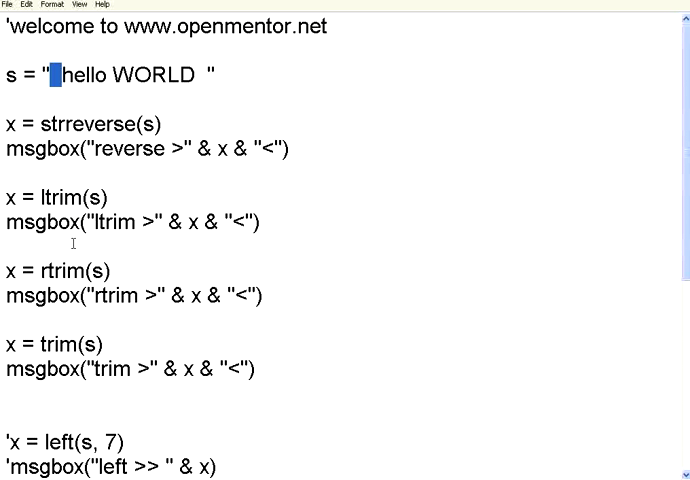
pyautogui.doubleClick(52, 272)
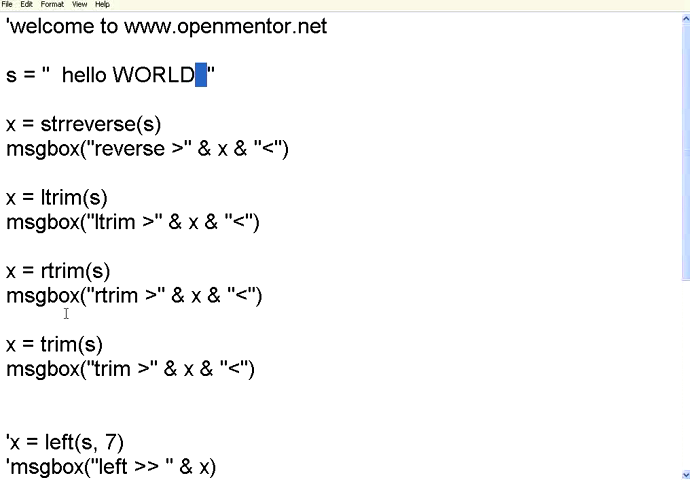
pyautogui.doubleClick(68, 344)
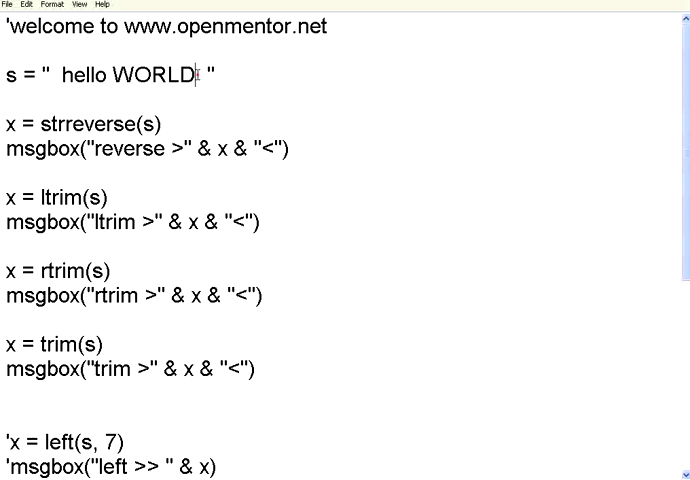
pyautogui.moveTo(340, 324)
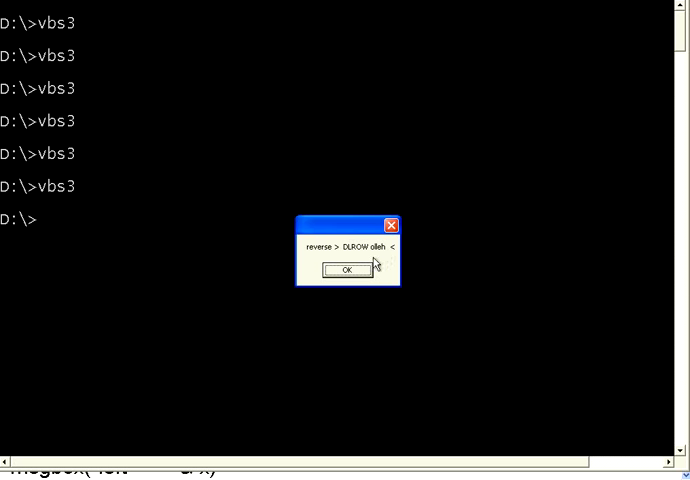
pyautogui.moveTo(398, 248)
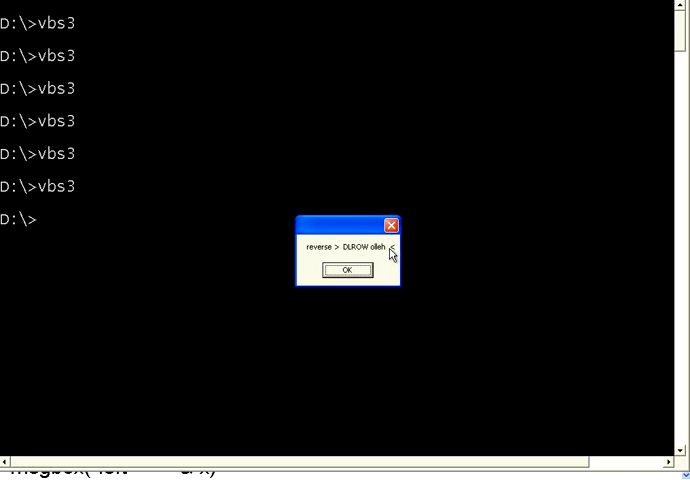
pyautogui.moveTo(384, 256)
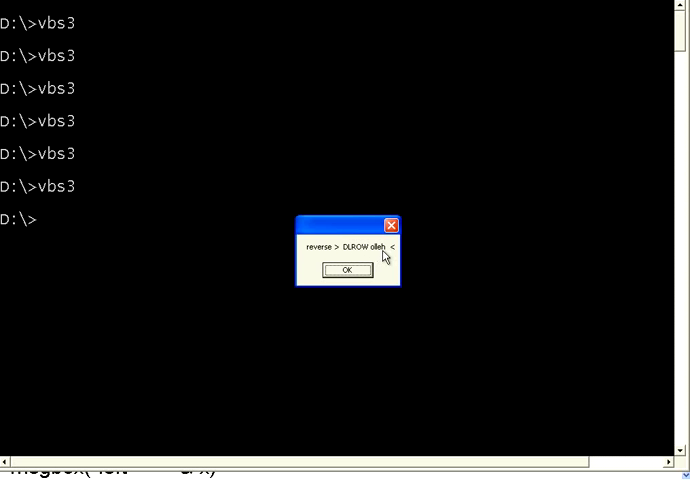
pyautogui.moveTo(340, 252)
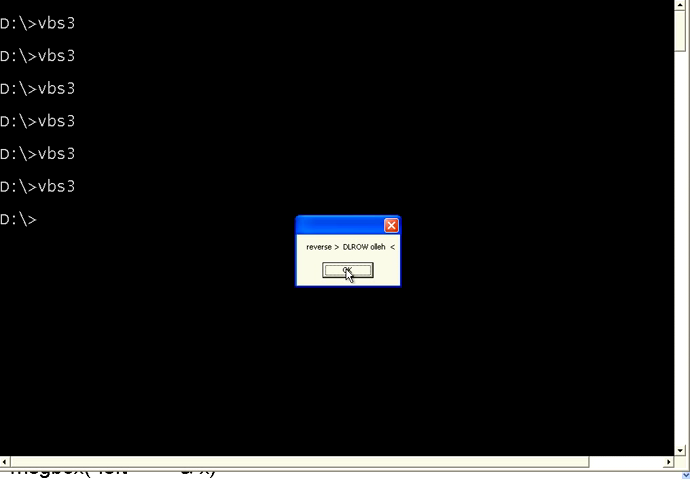
# Step: Dismiss the reversed "DLROW olleh" message and the final trimmed "hello WORLD" message
pyautogui.click(346, 272)
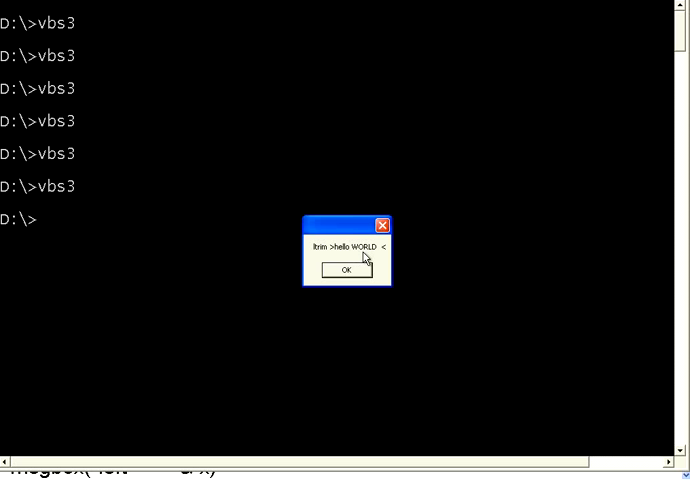
pyautogui.moveTo(384, 254)
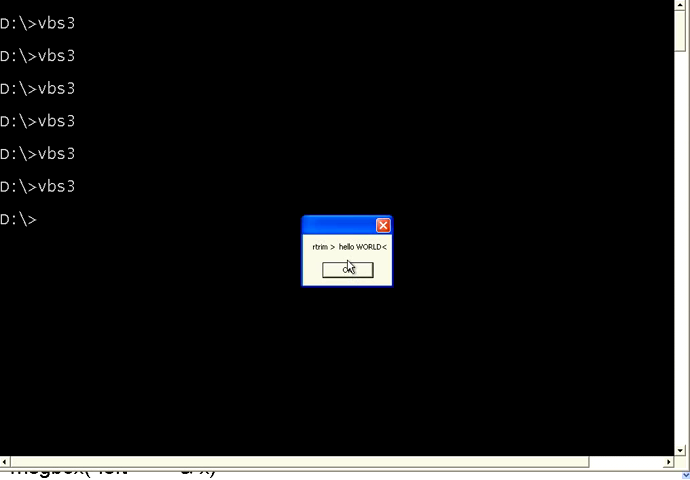
pyautogui.moveTo(384, 252)
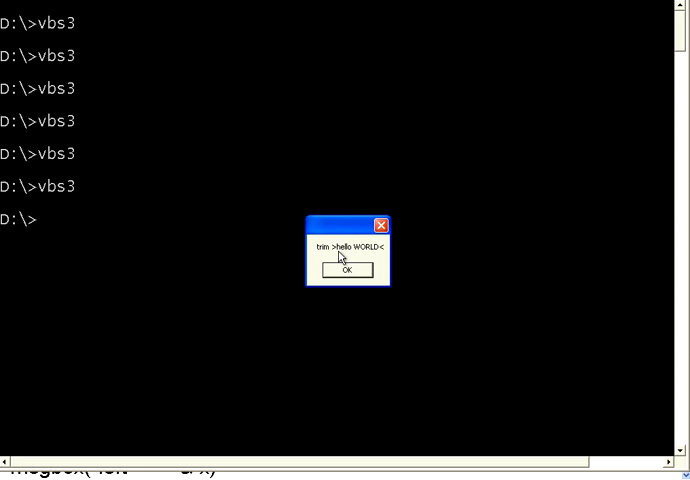
pyautogui.moveTo(382, 258)
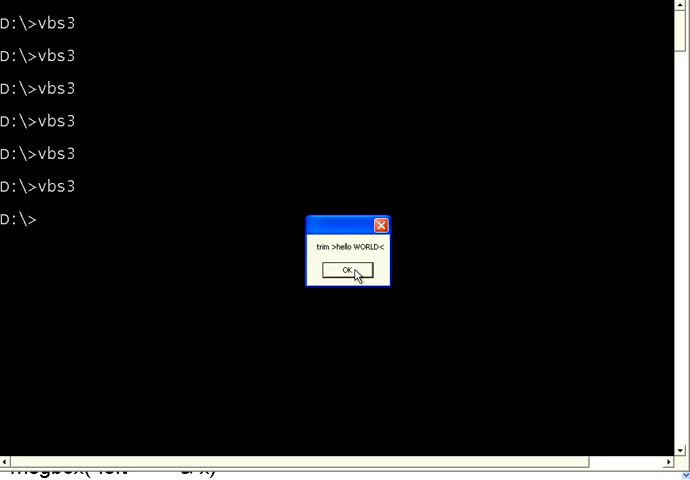
pyautogui.click(348, 272)
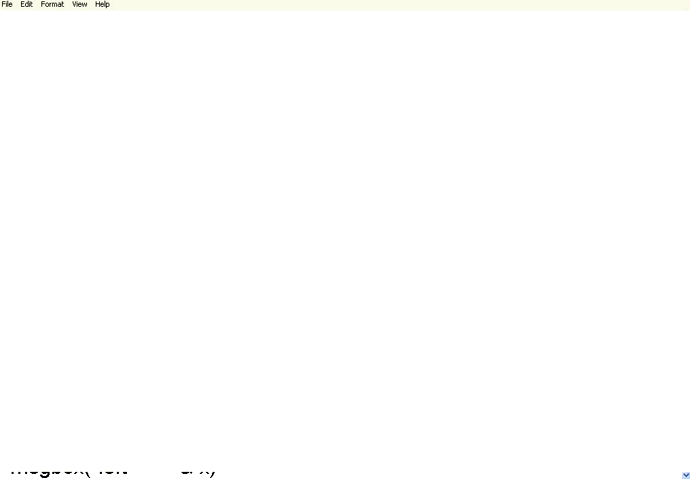
# Step: Make s "hello WORLD this is great" without a leading space, searched by instr from position 1 for "this"
pyautogui.scroll(3)
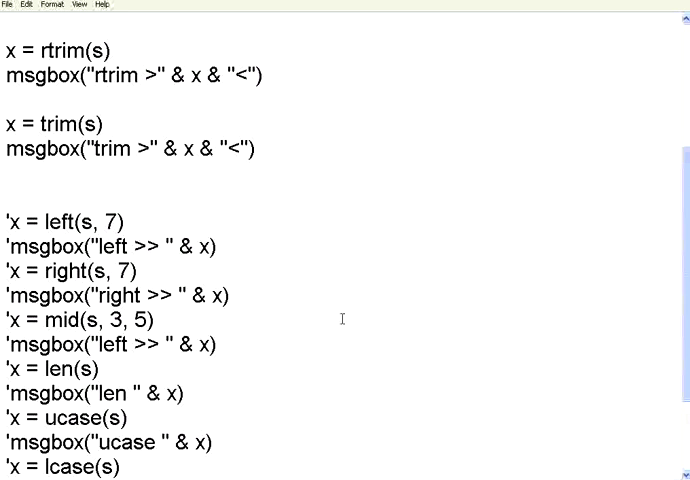
pyautogui.scroll(3)
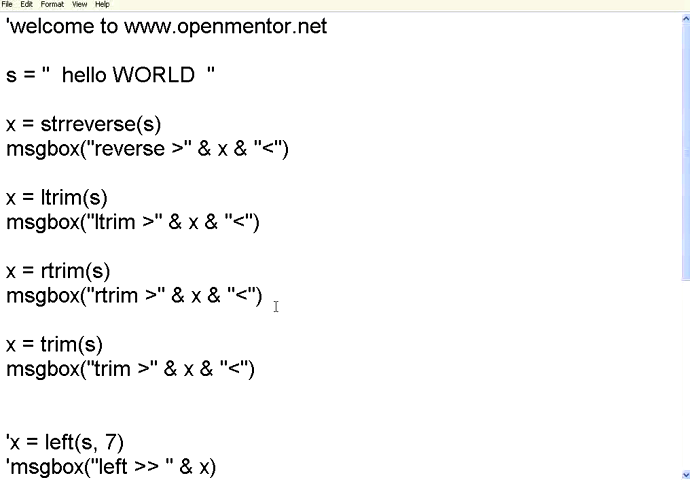
pyautogui.moveTo(524, 462)
pyautogui.write('this is great')
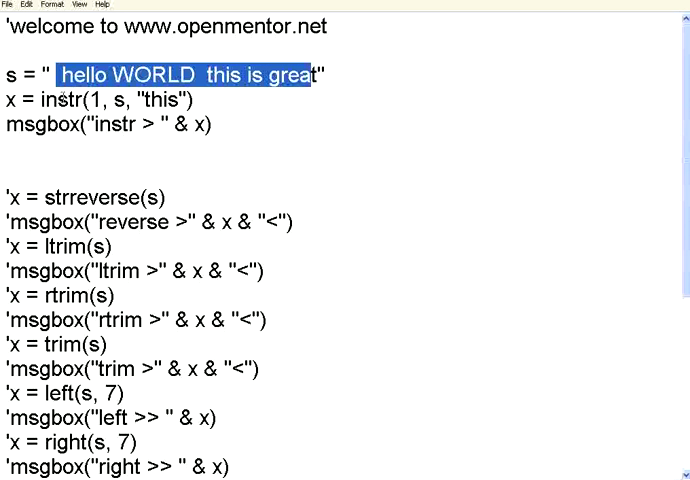
pyautogui.doubleClick(64, 100)
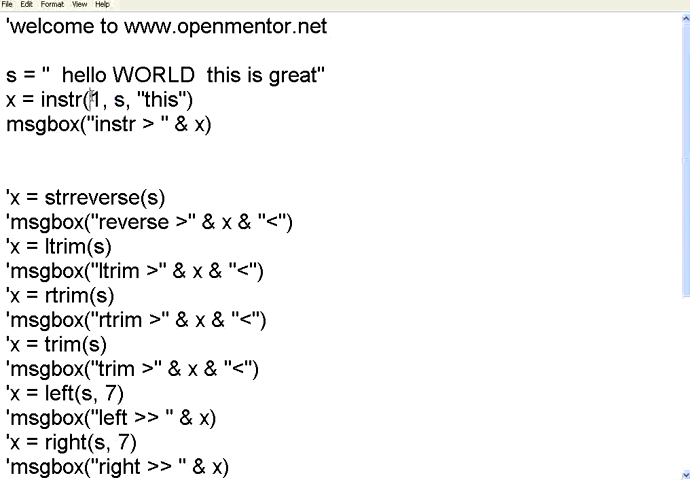
pyautogui.doubleClick(164, 100)
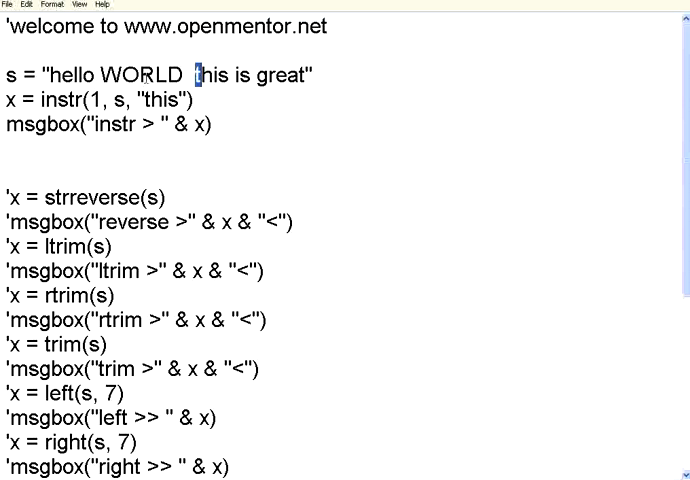
pyautogui.doubleClick(168, 100)
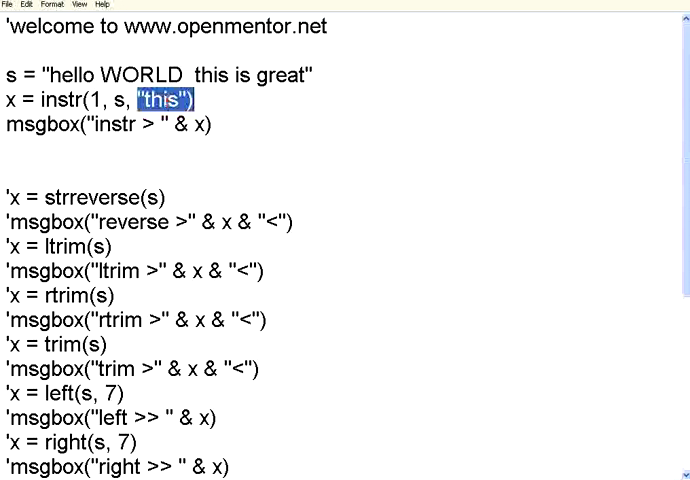
pyautogui.click(224, 100)
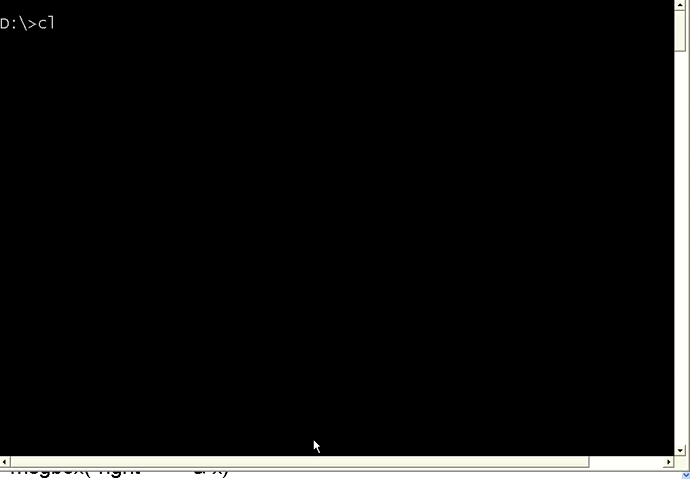
# Step: Run vbs3 and dismiss the instr result message showing 14
pyautogui.write('s3')
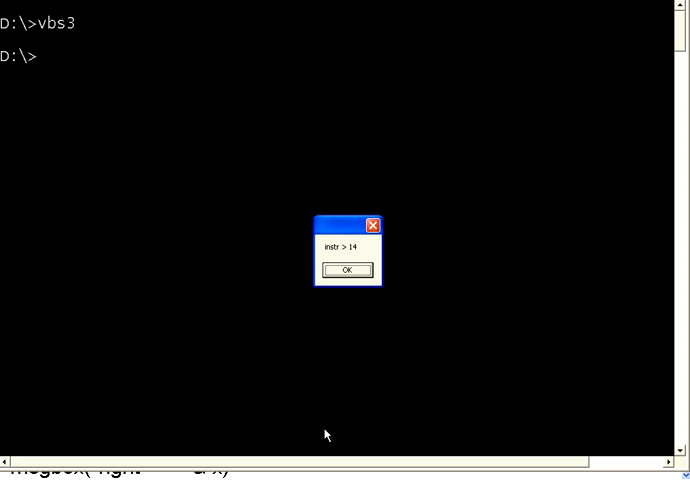
pyautogui.moveTo(348, 272)
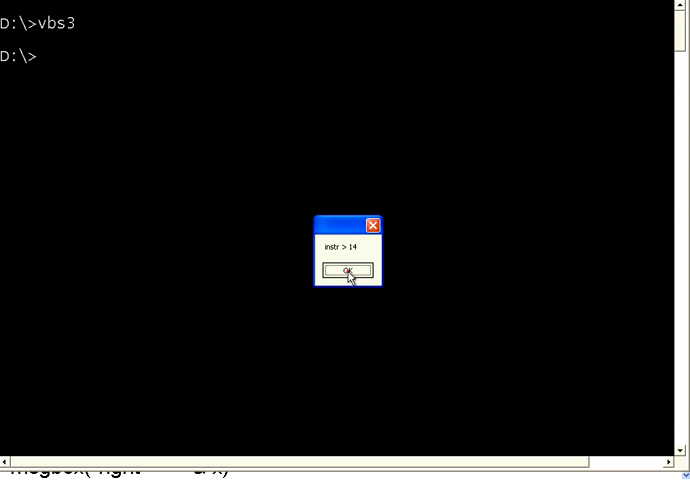
pyautogui.click(348, 270)
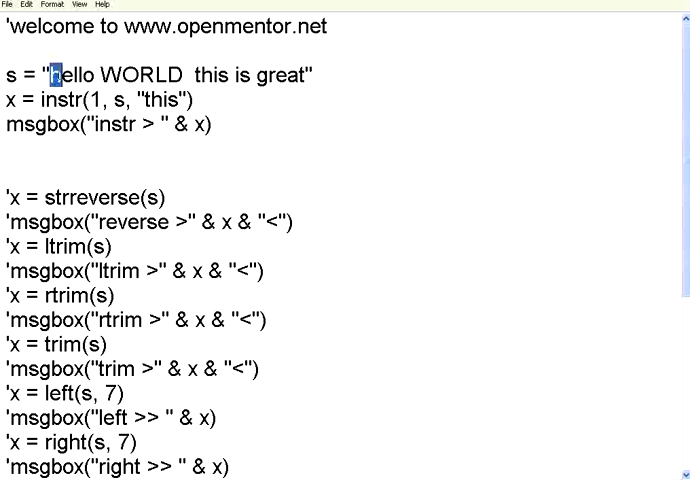
# Step: Try an altered search word returning 0, then restore the term so vbs3 reports 14 again
pyautogui.moveTo(58, 74); pyautogui.dragTo(118, 74)
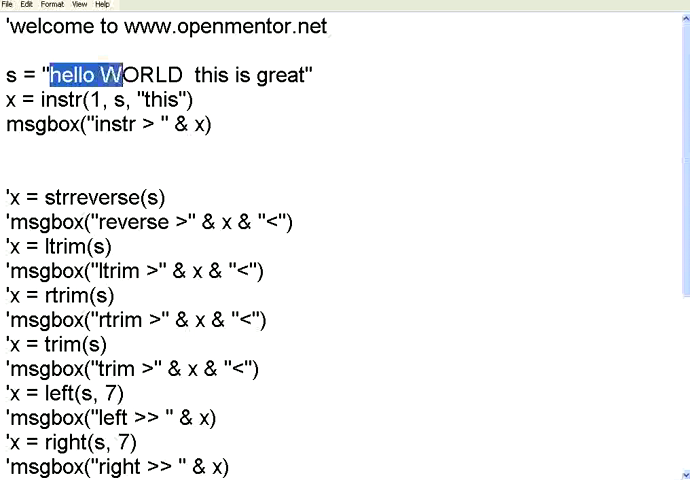
pyautogui.moveTo(58, 76); pyautogui.dragTo(178, 76)
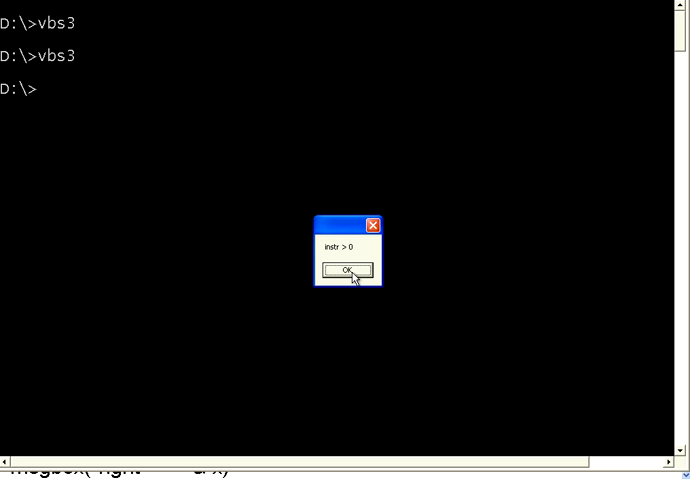
pyautogui.click(348, 270)
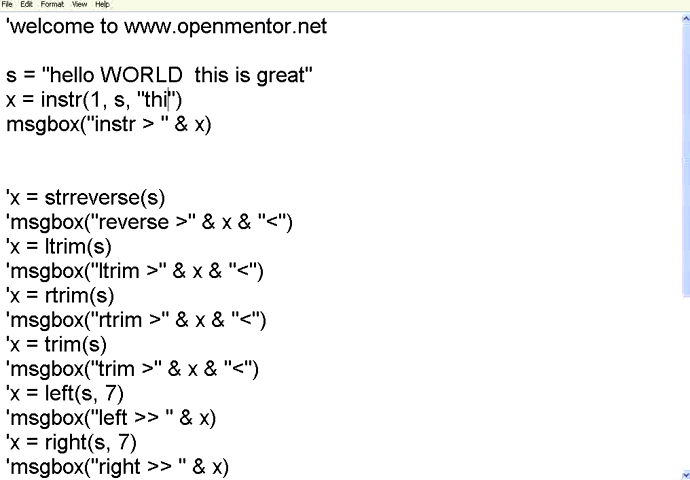
pyautogui.write('s3')
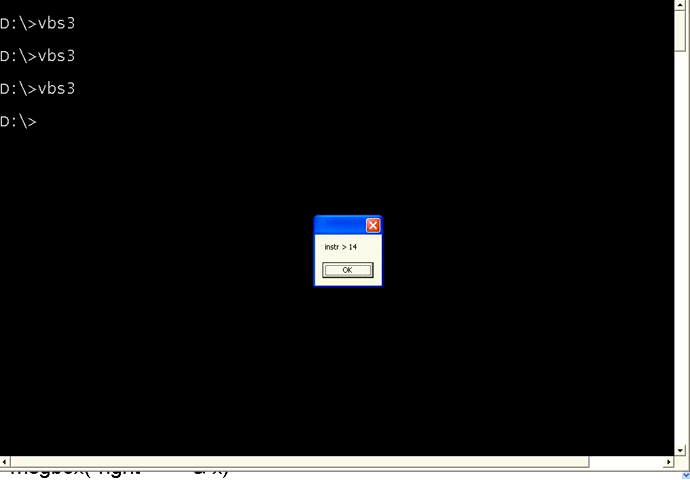
# Step: Change instr's start position from 1 to 18 and rerun vbs3, which reports 0
pyautogui.click(346, 270)
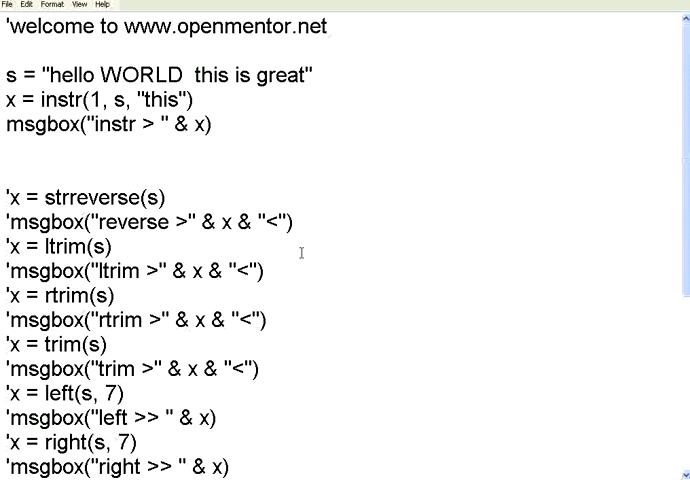
pyautogui.moveTo(264, 130)
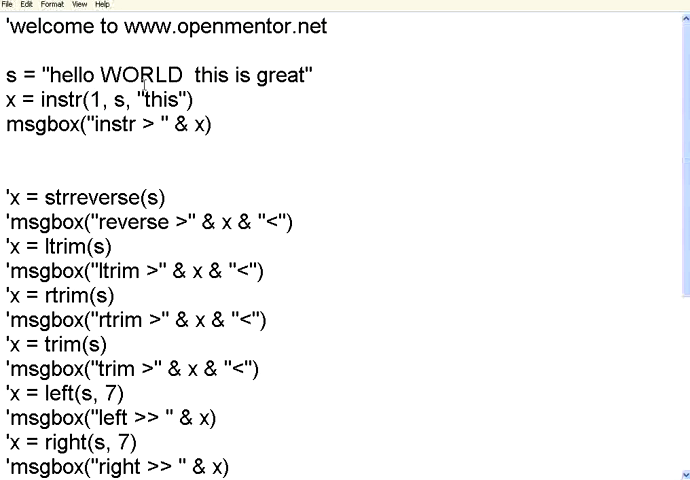
pyautogui.write('8')
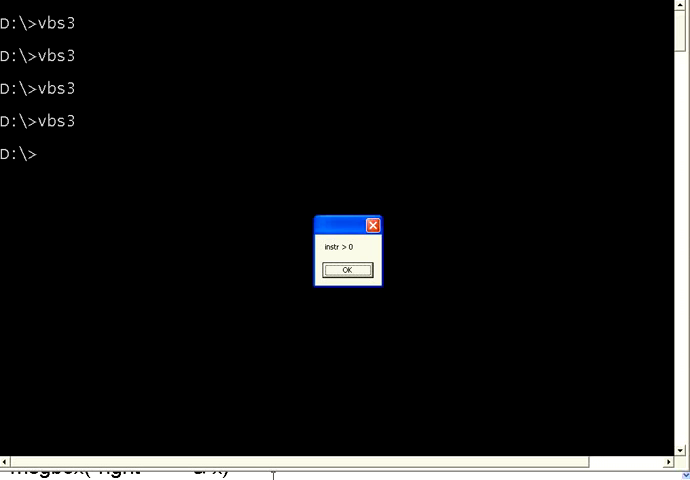
pyautogui.click(346, 270)
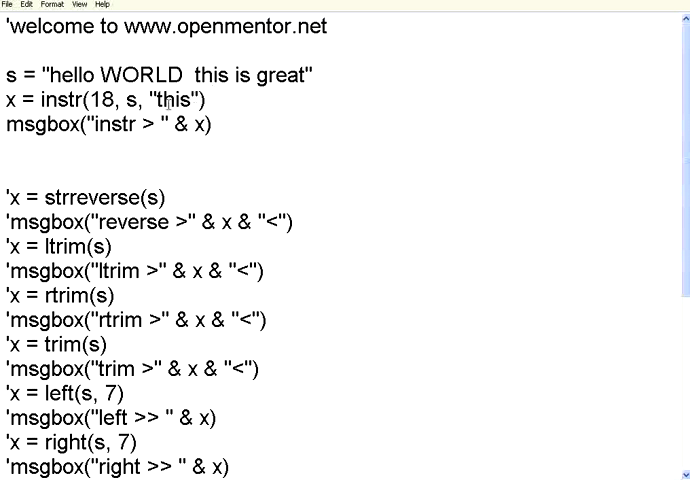
# Step: Replace the instr start position 18 with 1, still searching for "this"
pyautogui.doubleClick(212, 76)
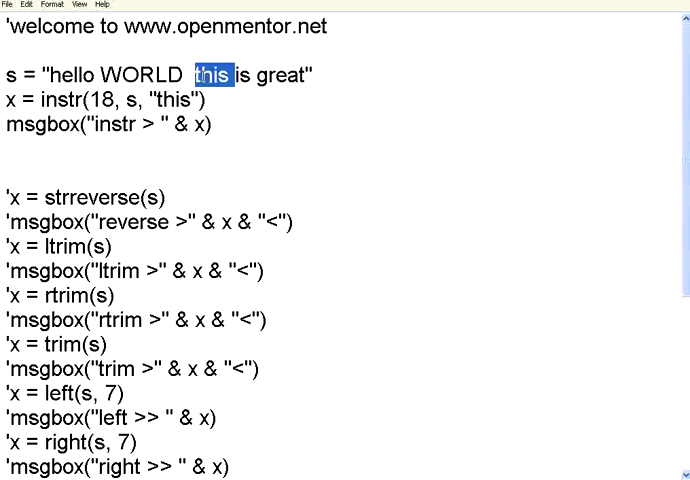
pyautogui.click(96, 100)
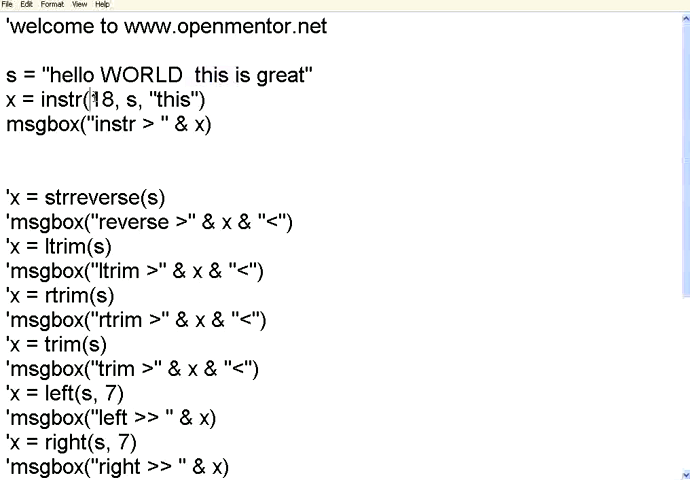
pyautogui.doubleClick(104, 100)
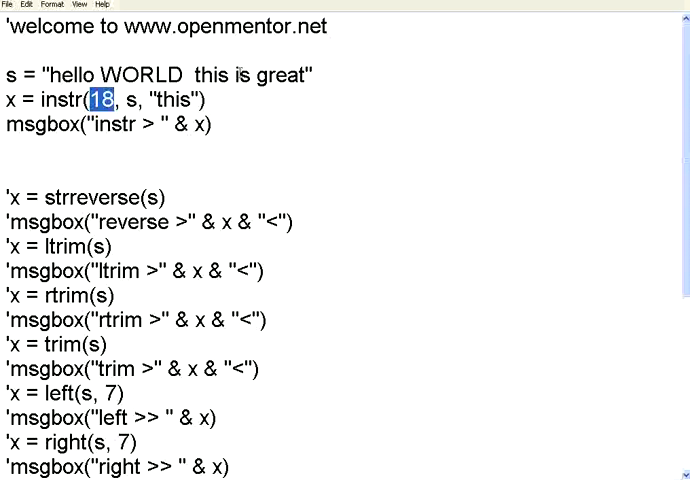
pyautogui.doubleClick(290, 76)
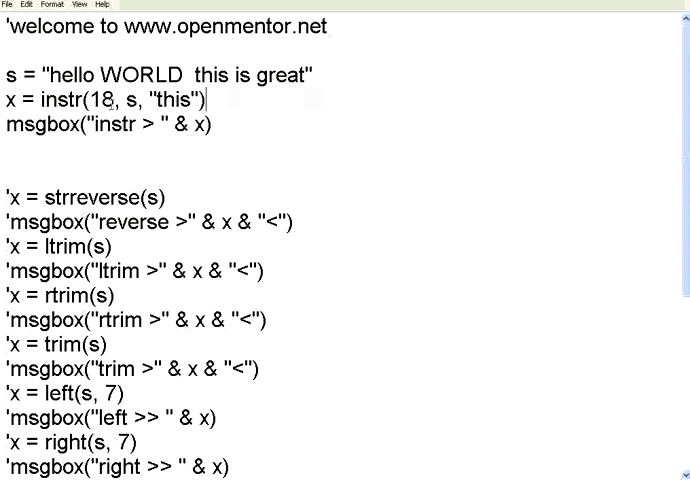
pyautogui.doubleClick(100, 100)
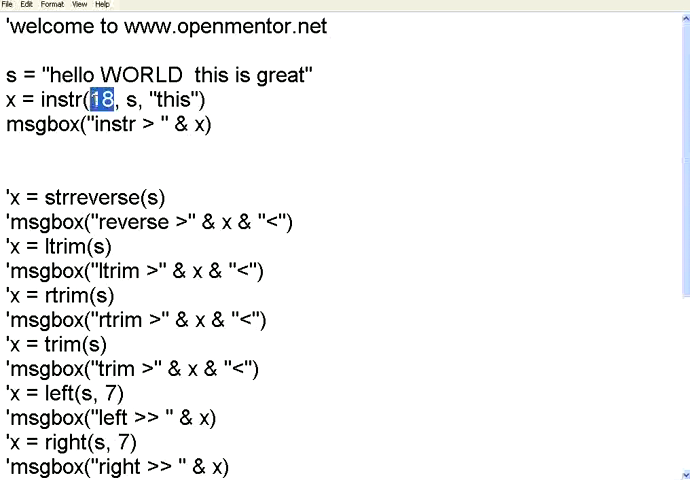
pyautogui.moveTo(132, 156)
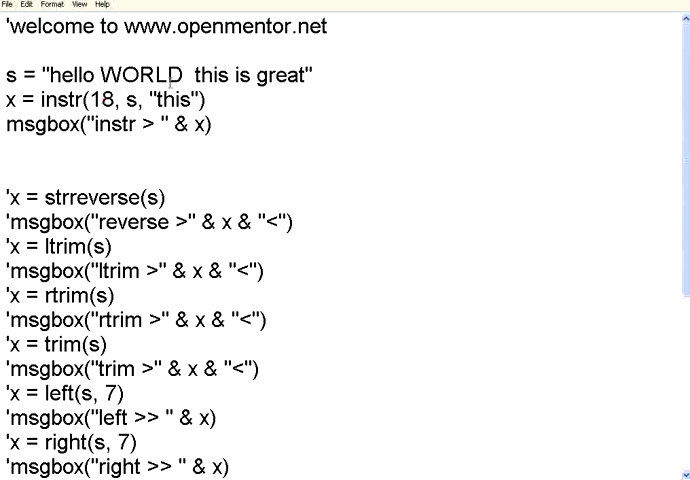
pyautogui.write('1')
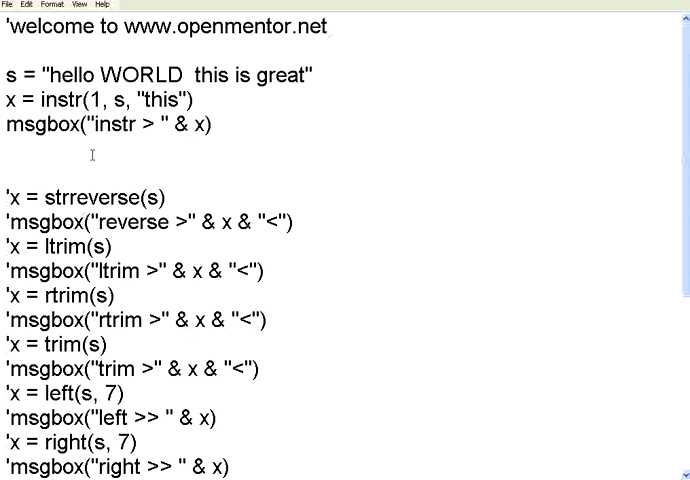
pyautogui.click(8, 156)
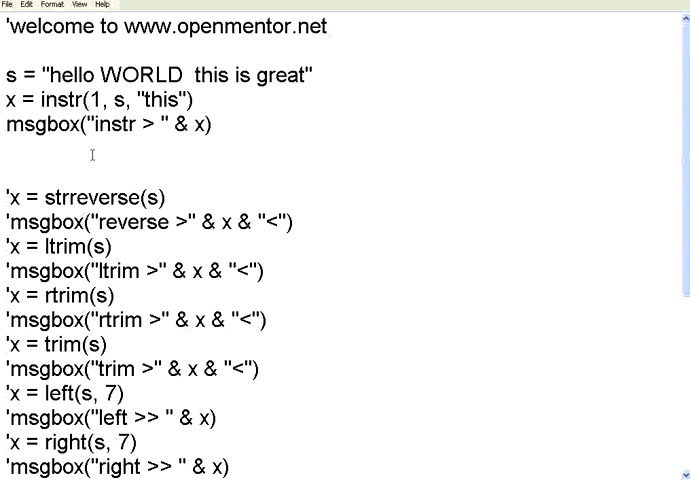
pyautogui.moveTo(118, 184)
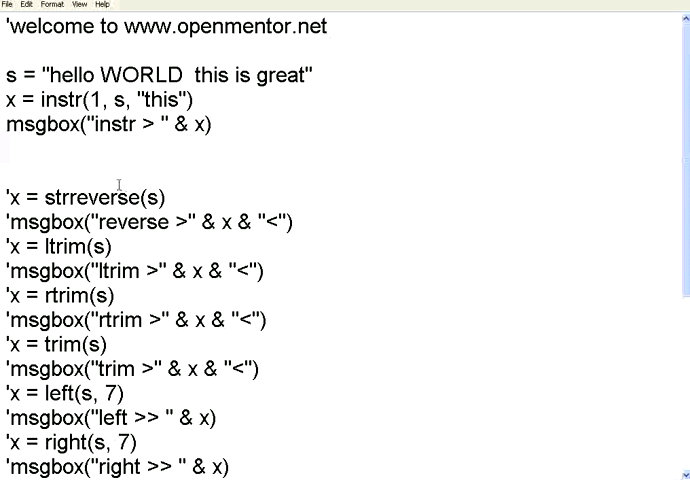